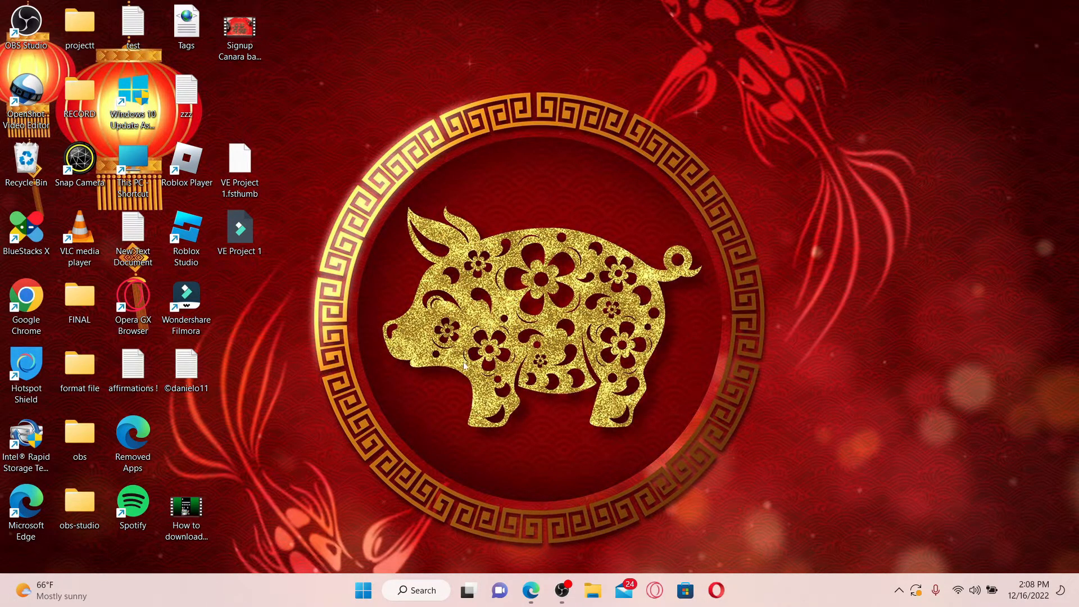
mouse_move(464, 464)
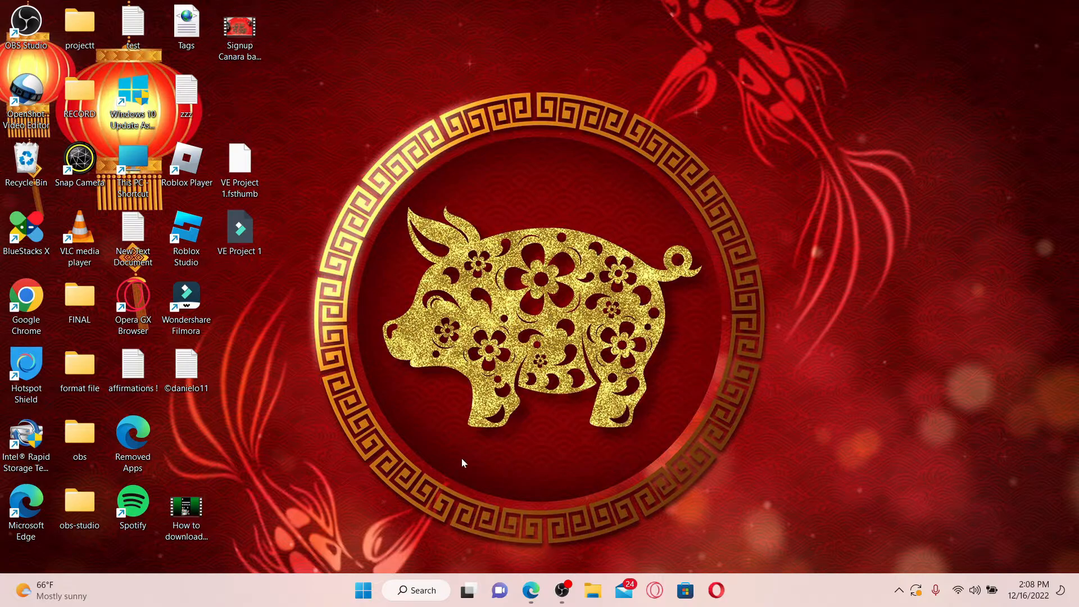
Step: Search Google for 'obs studio download' and open the official OBS Studio download page
left_click(562, 590)
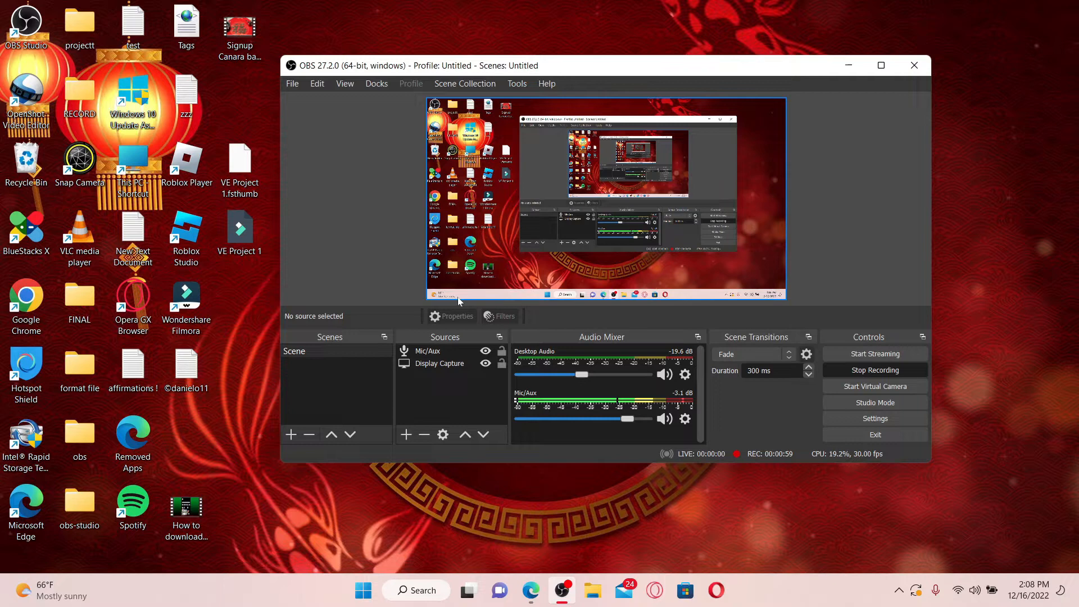
mouse_move(827, 348)
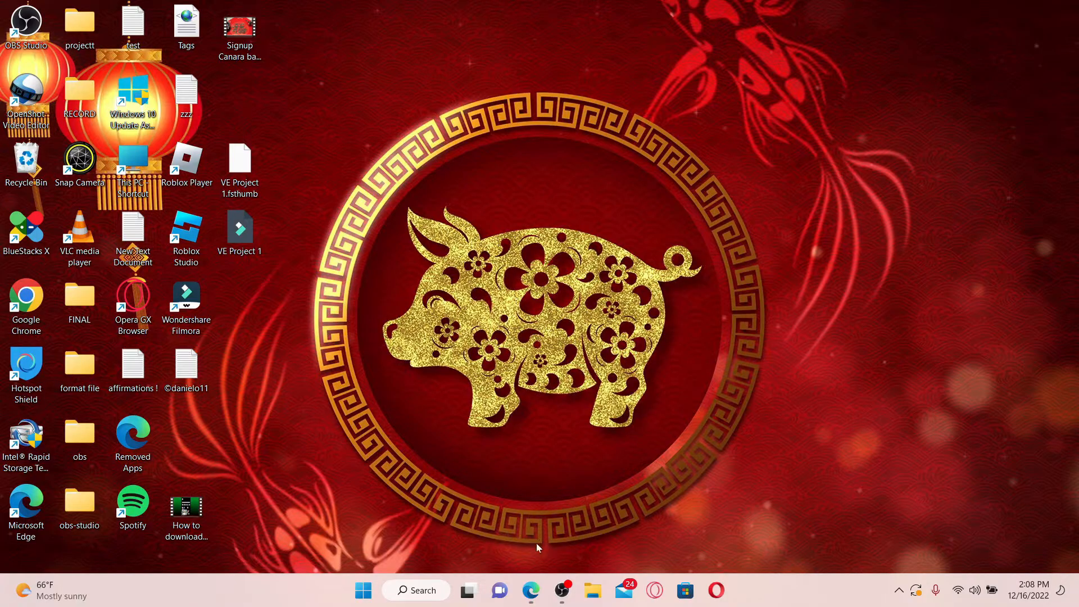
left_click(531, 591)
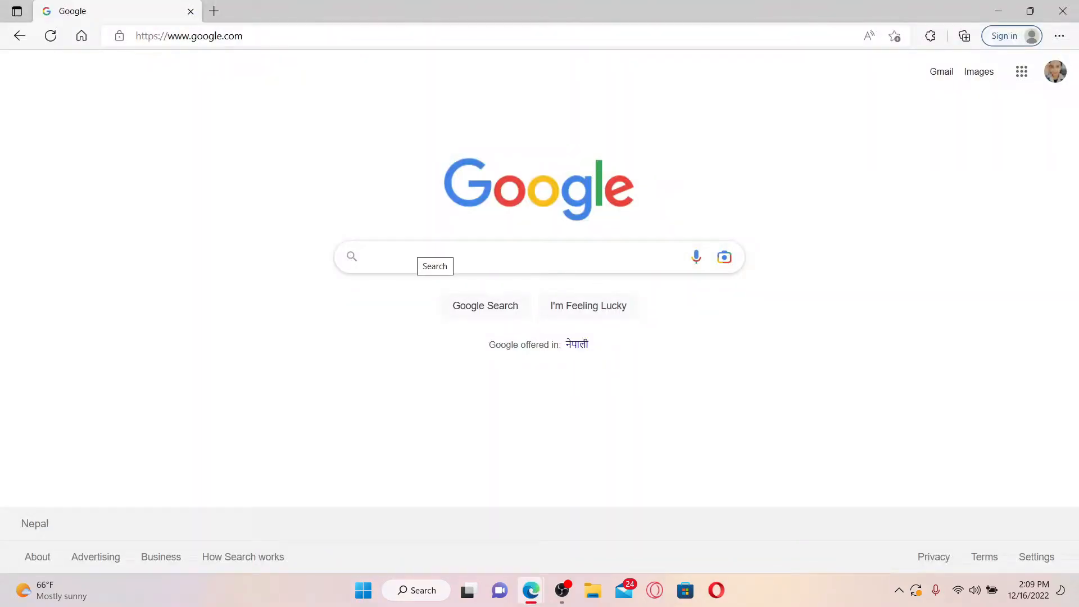
type("obs studio download")
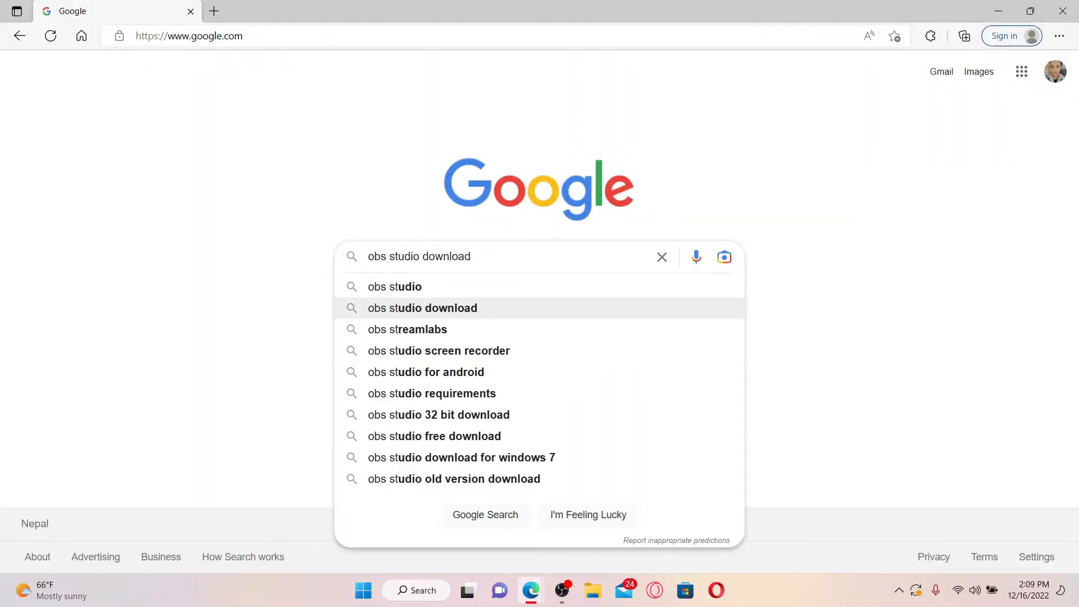
left_click(422, 308)
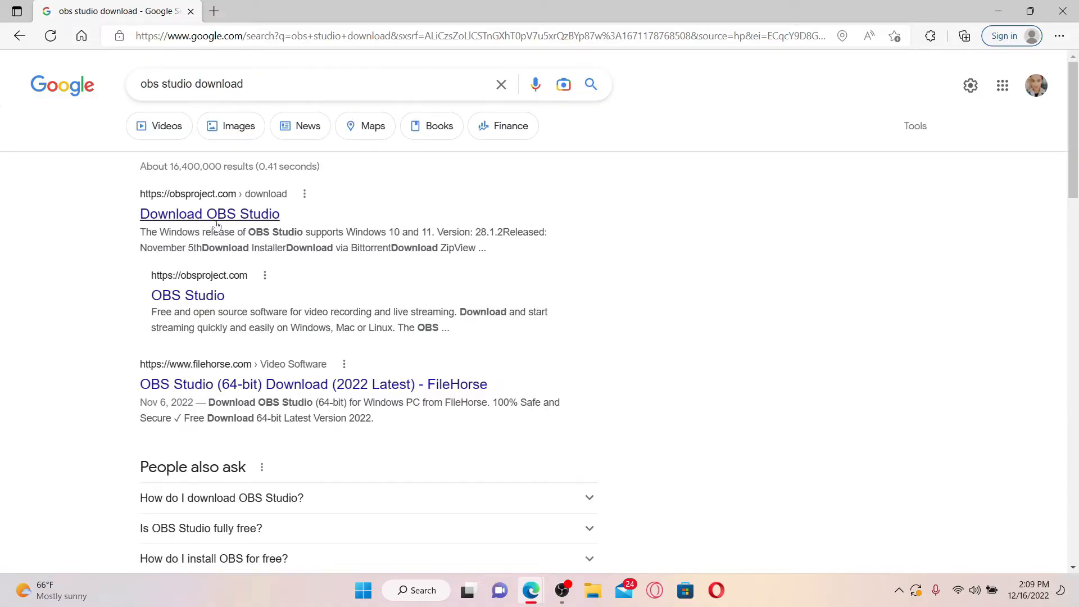
left_click(209, 214)
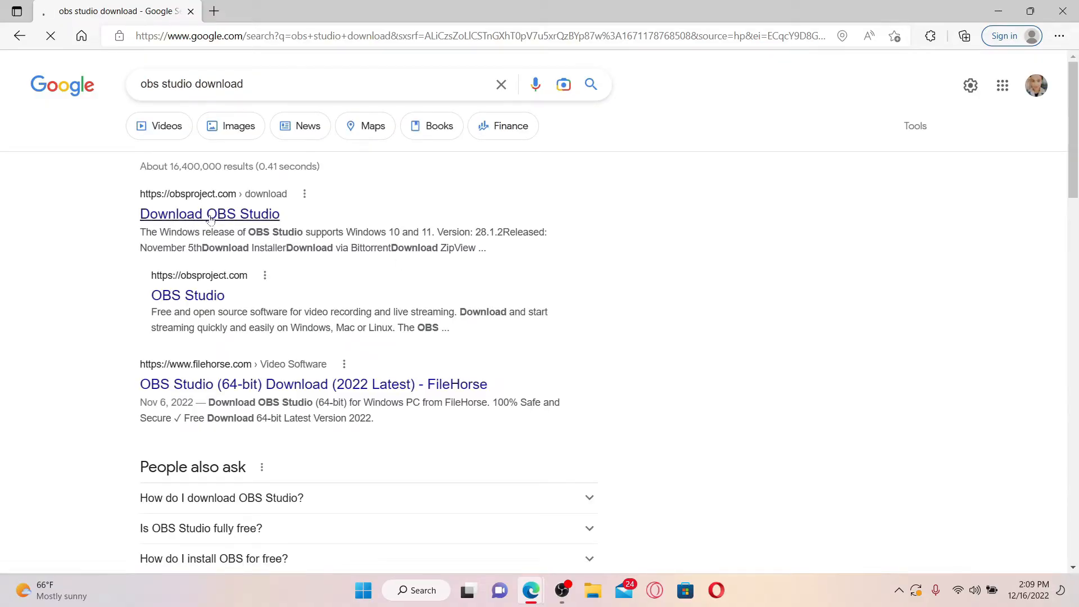
left_click(210, 214)
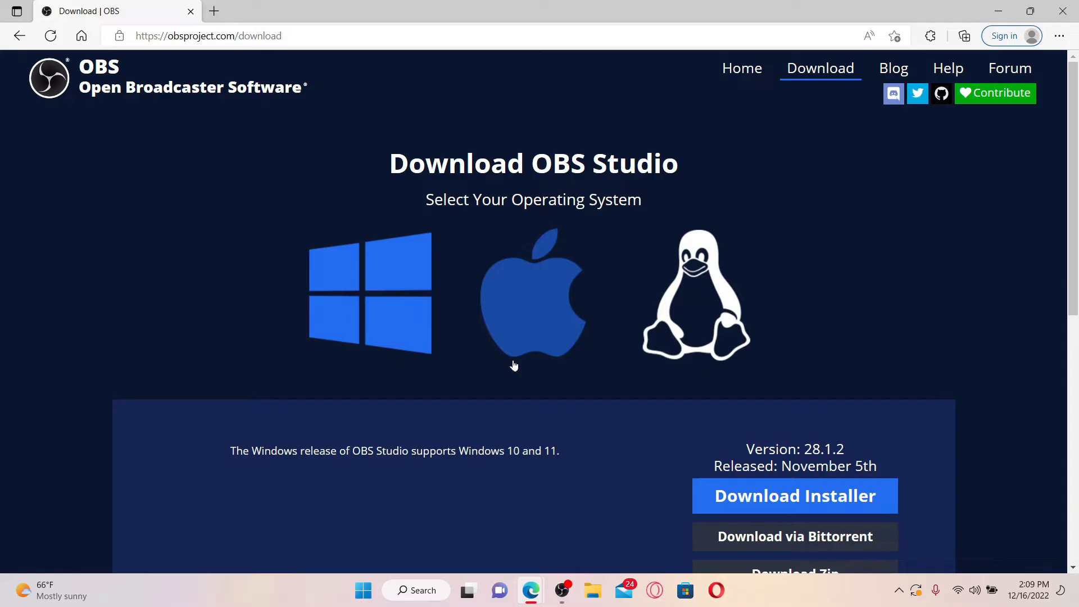
scroll("down", 3)
type("obs")
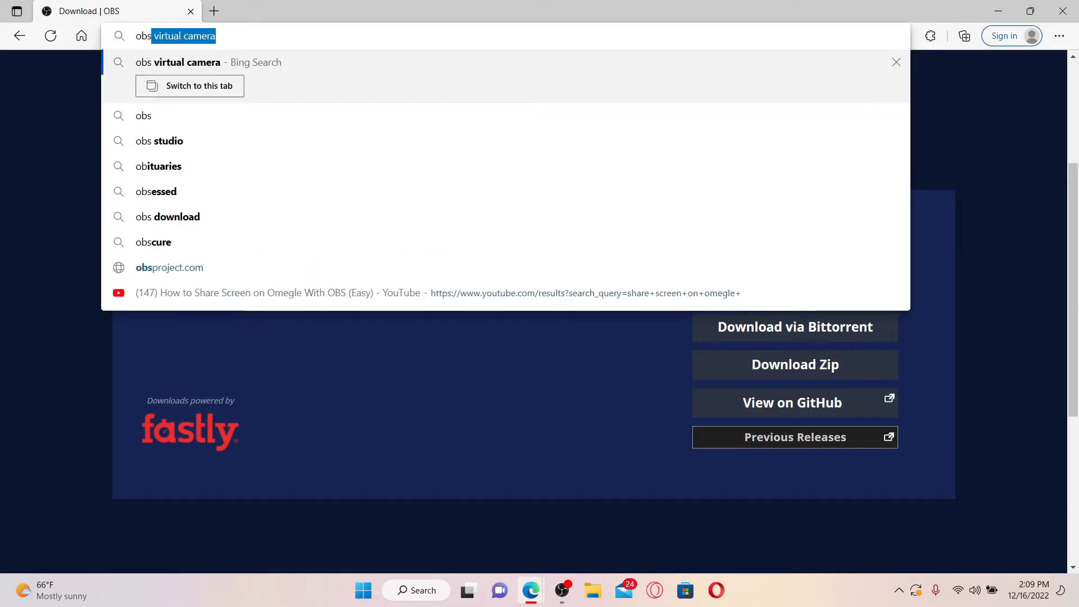
Step: Search Bing for 'obs virtual camera' and open the OBS Virtualcam 2.0.5 plugin page
key("Enter")
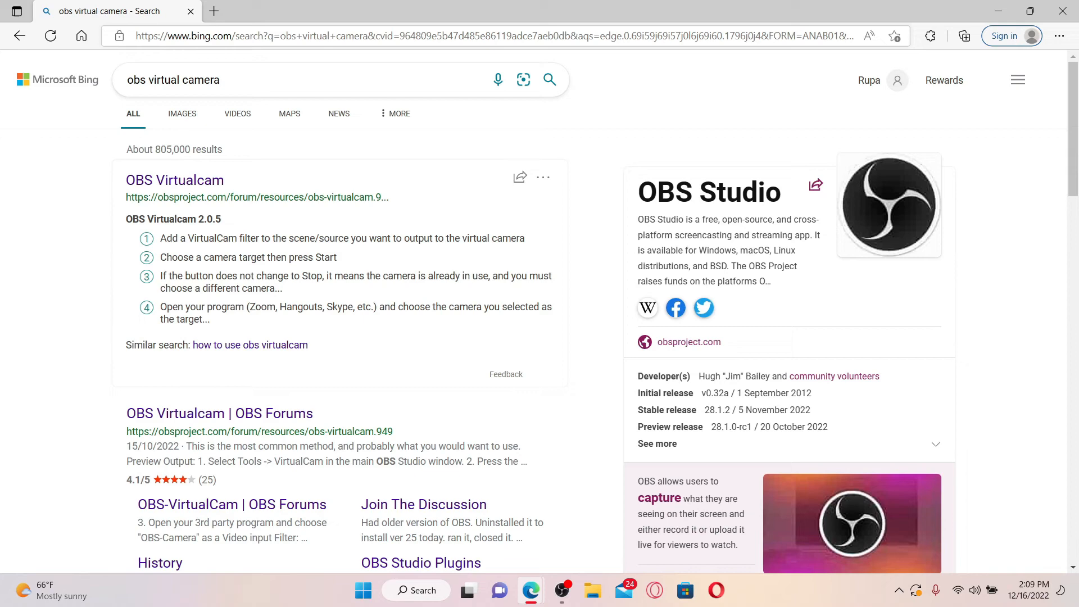
left_click(175, 179)
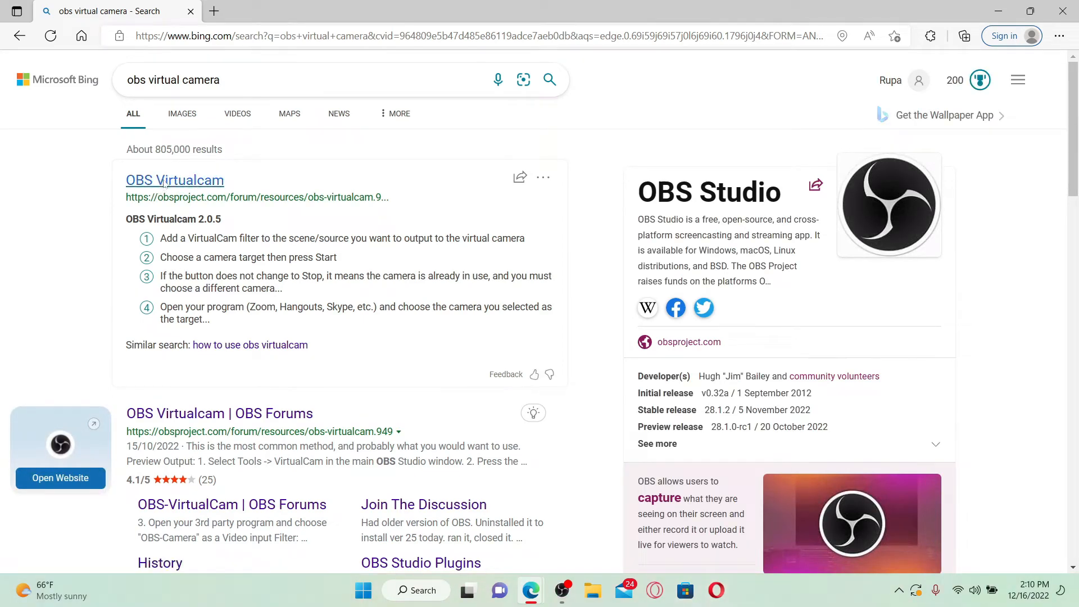
left_click(174, 180)
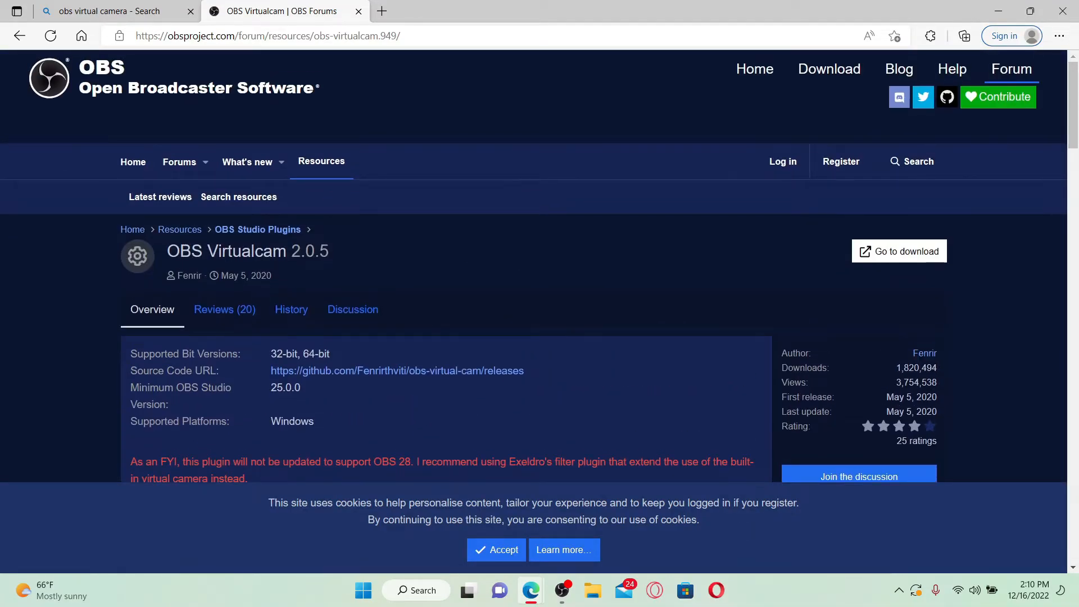
mouse_move(899, 252)
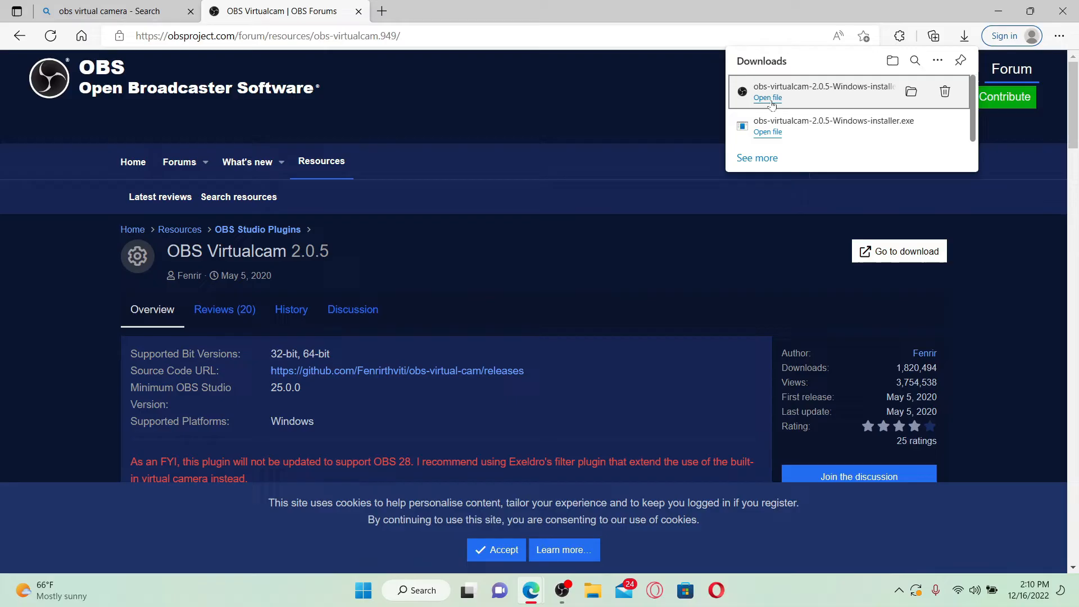
Step: Run the OBS Virtualcam 2.0.5 installer, accept the license and register one virtual camera
left_click(768, 98)
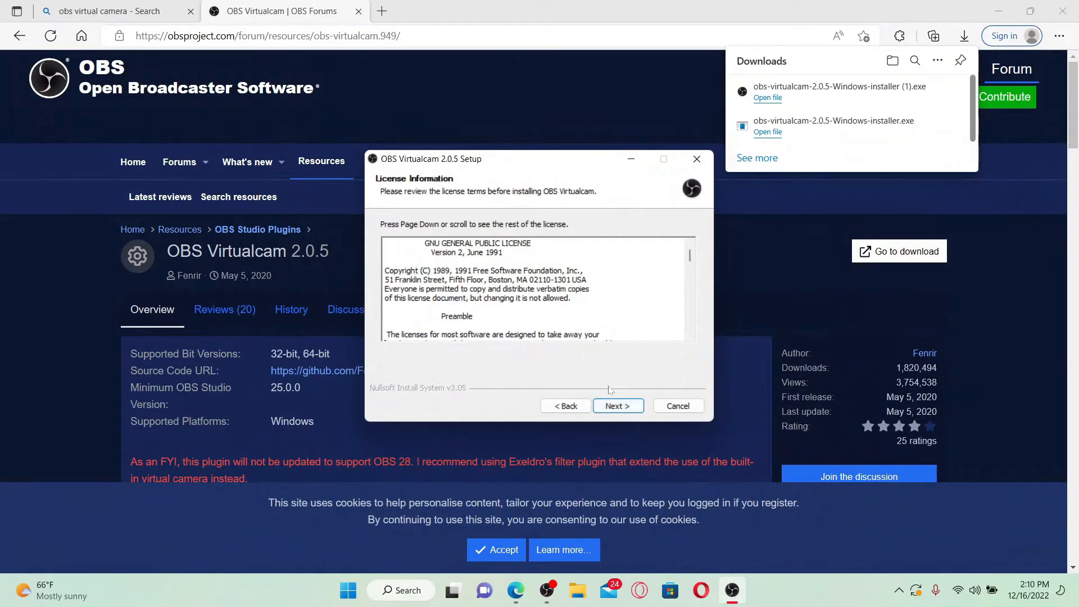
left_click(618, 406)
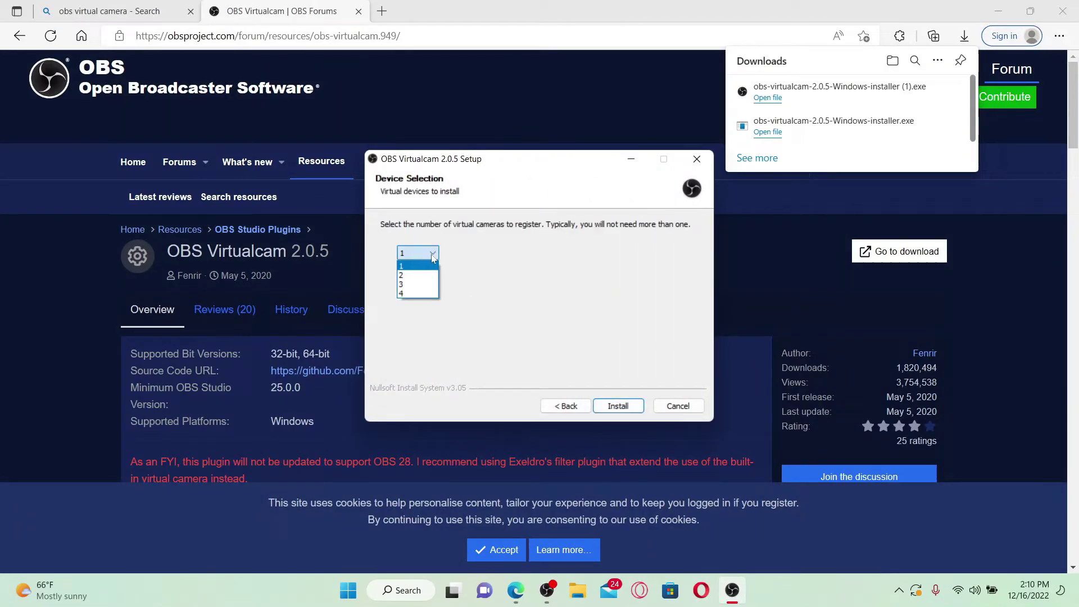
left_click(417, 274)
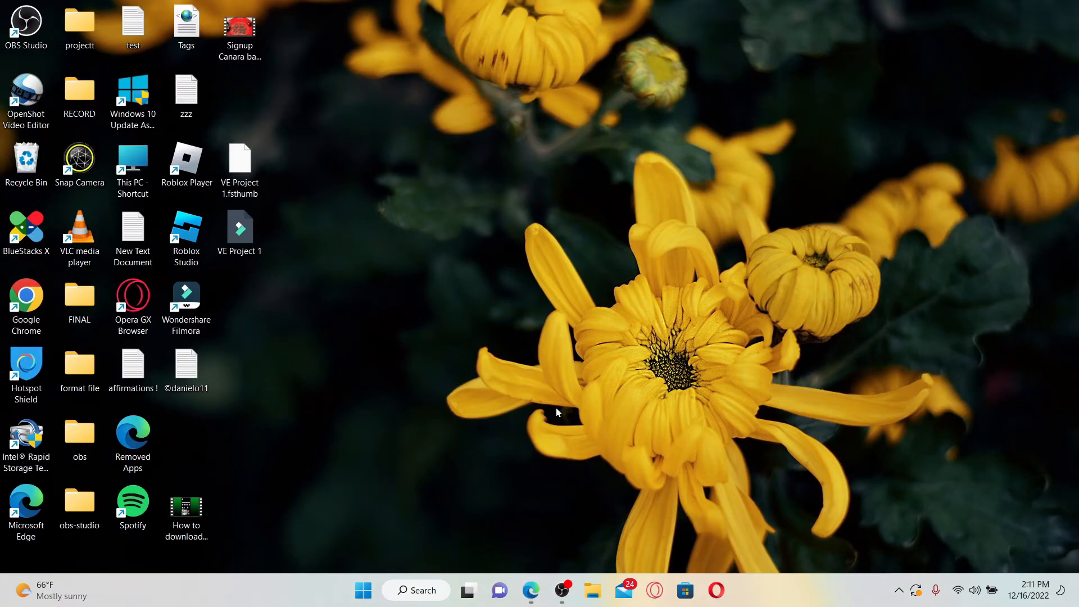
Step: Relaunch OBS, set the VirtualCam target camera to OBS-Camera2, and close the dialog
left_click(560, 591)
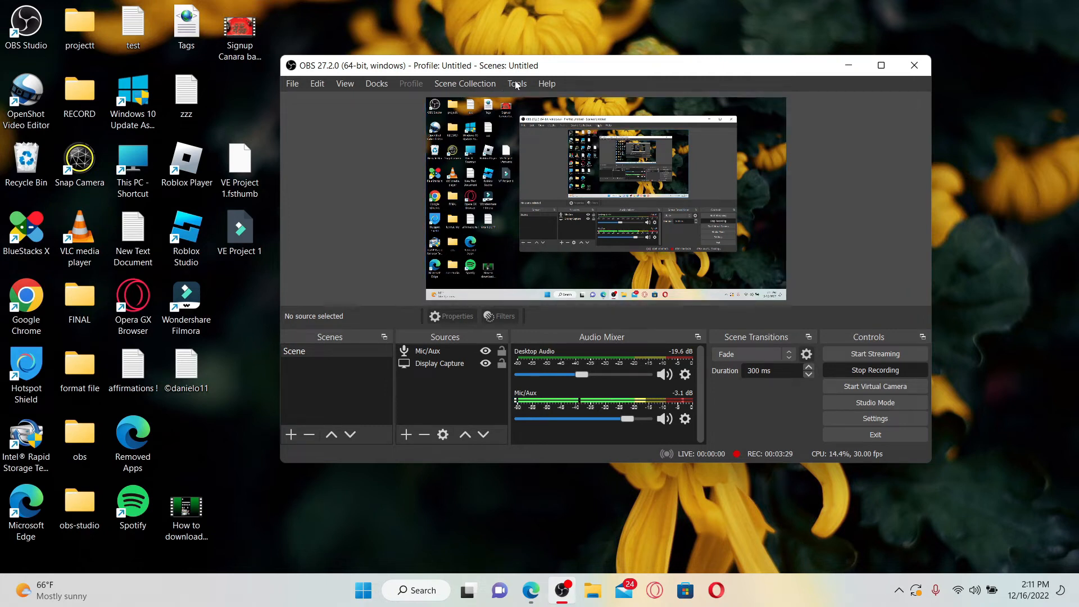
left_click(517, 83)
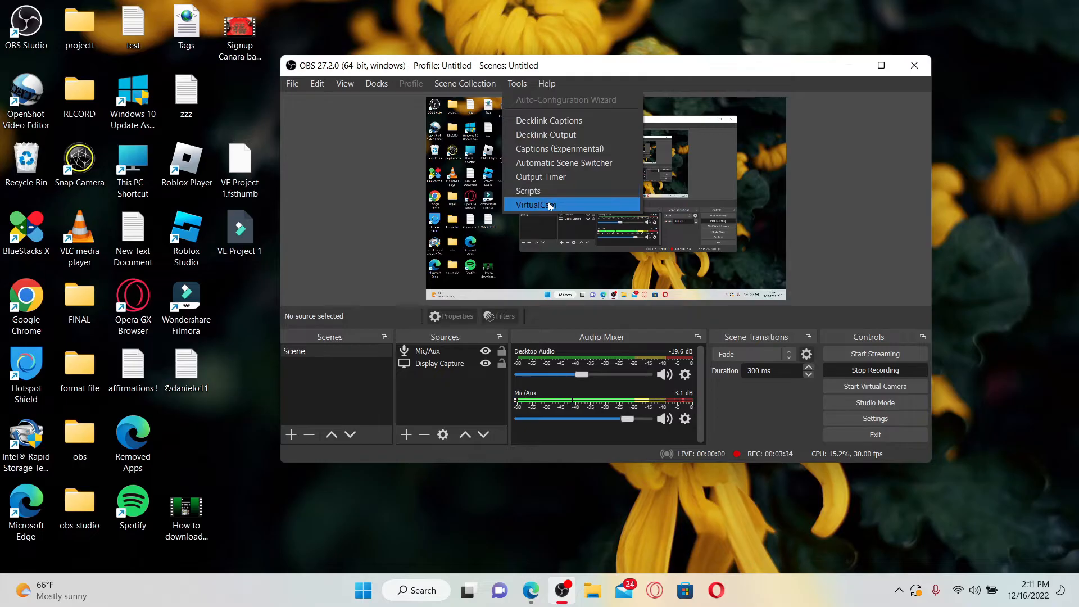
left_click(535, 205)
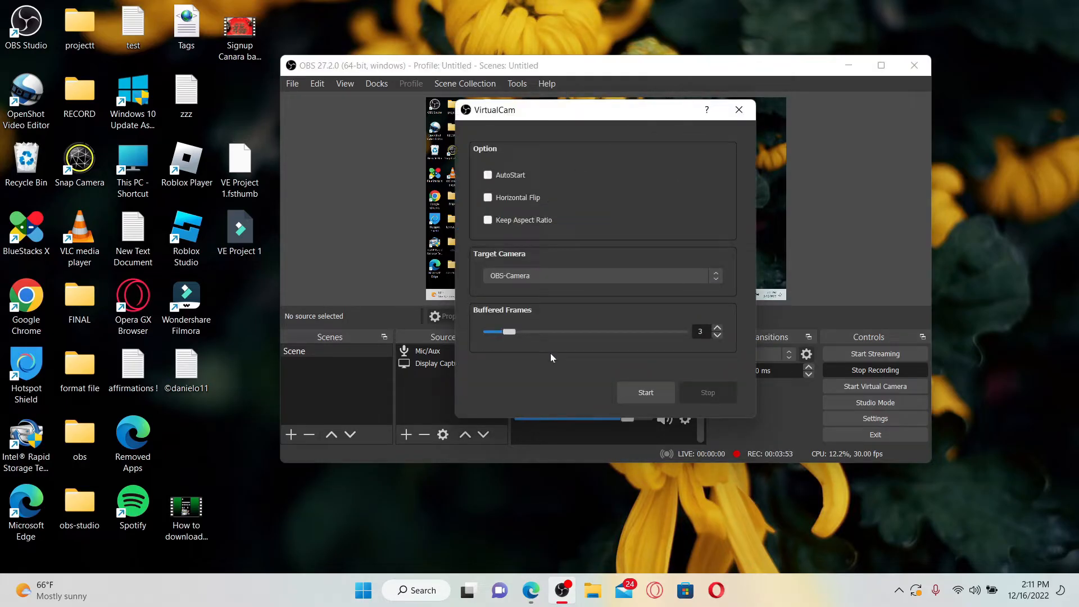
mouse_move(693, 293)
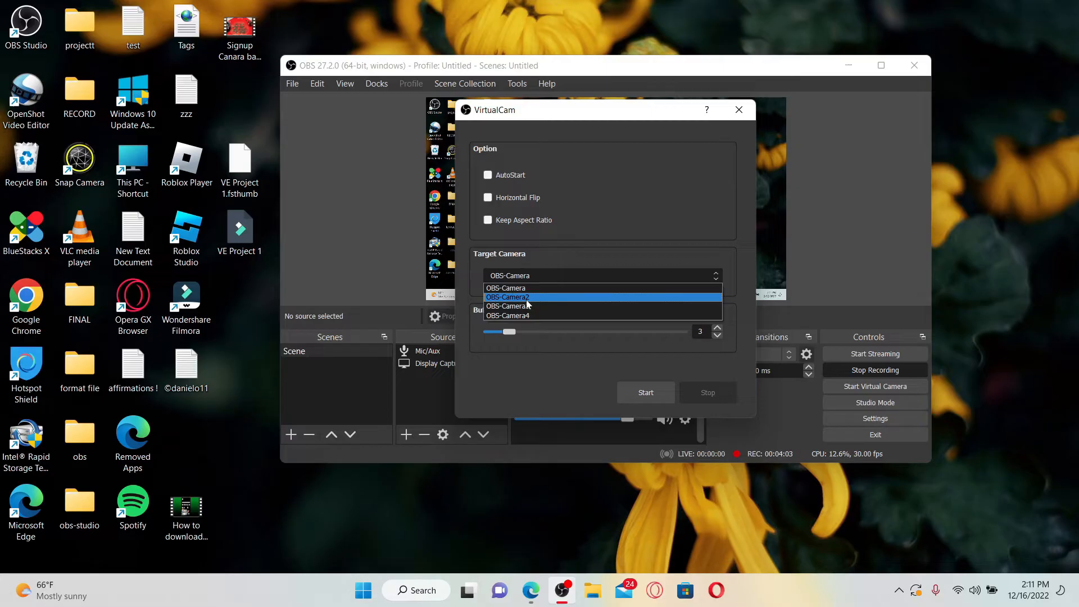
mouse_move(525, 287)
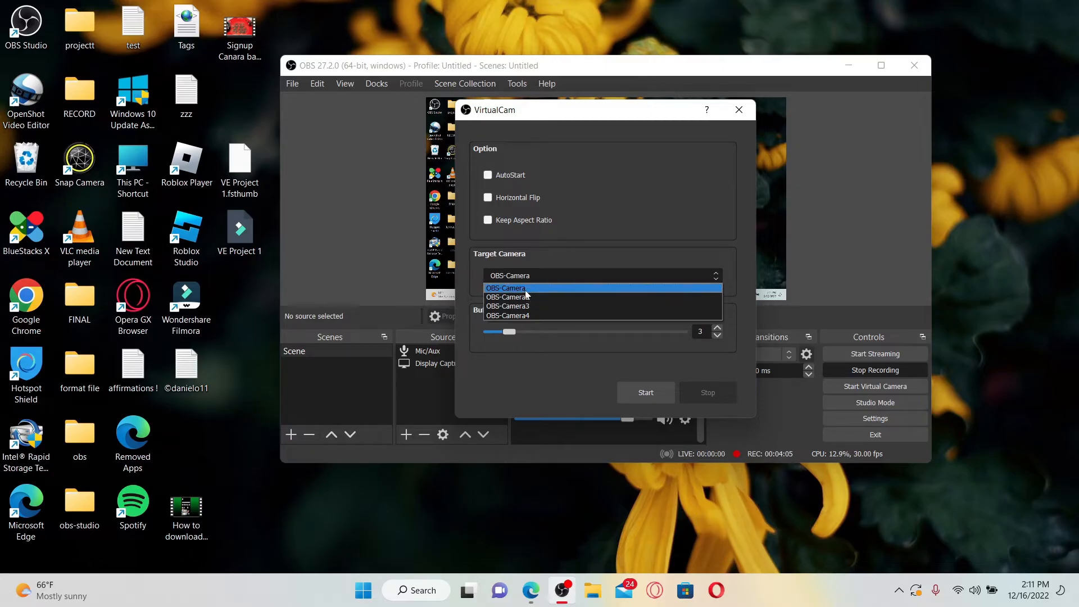
left_click(508, 297)
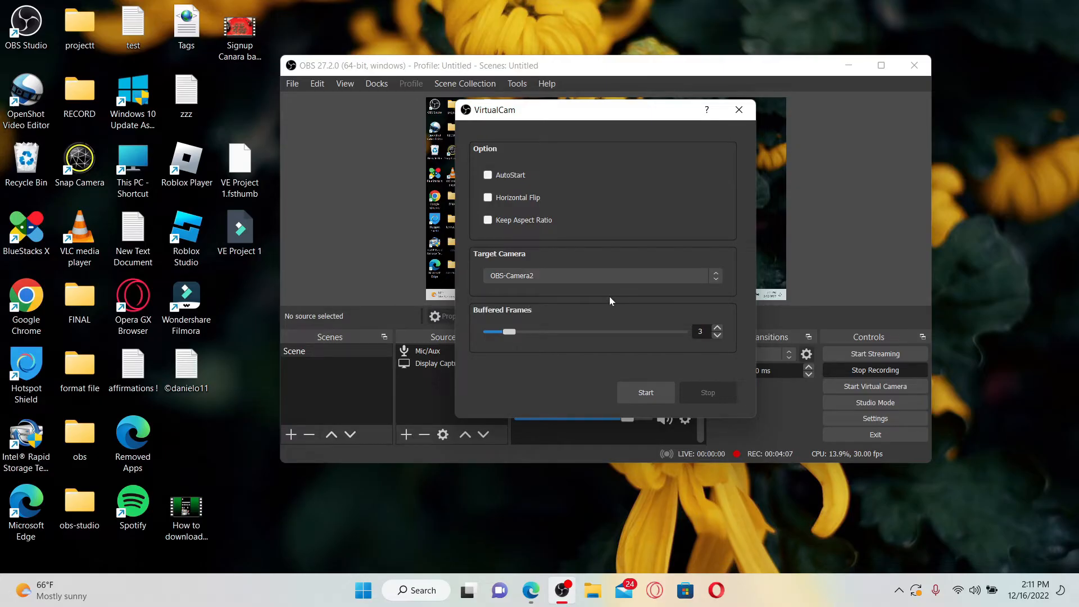
mouse_move(613, 304)
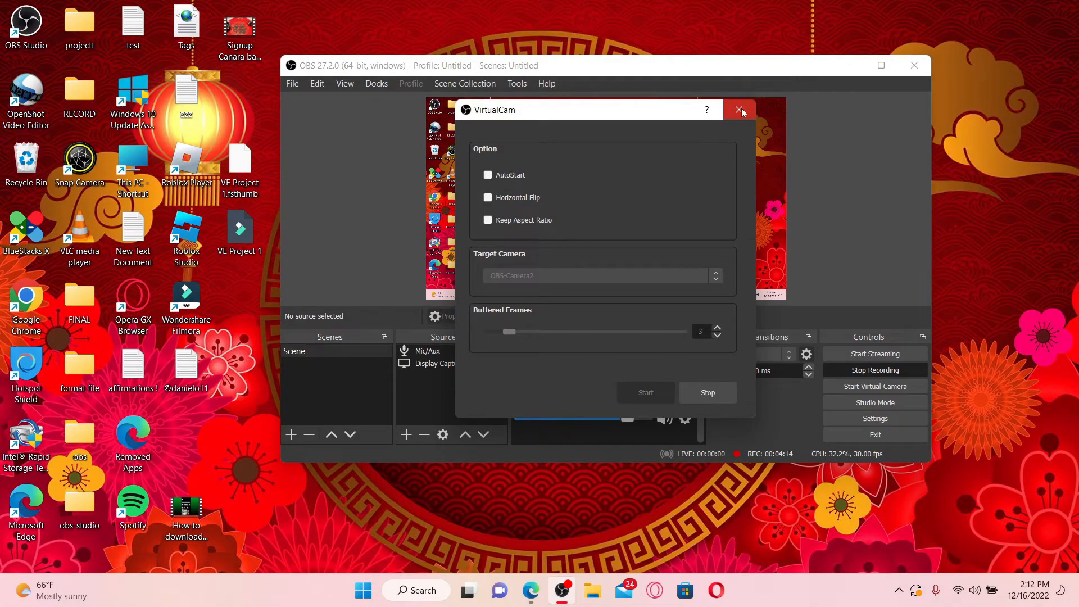
left_click(739, 109)
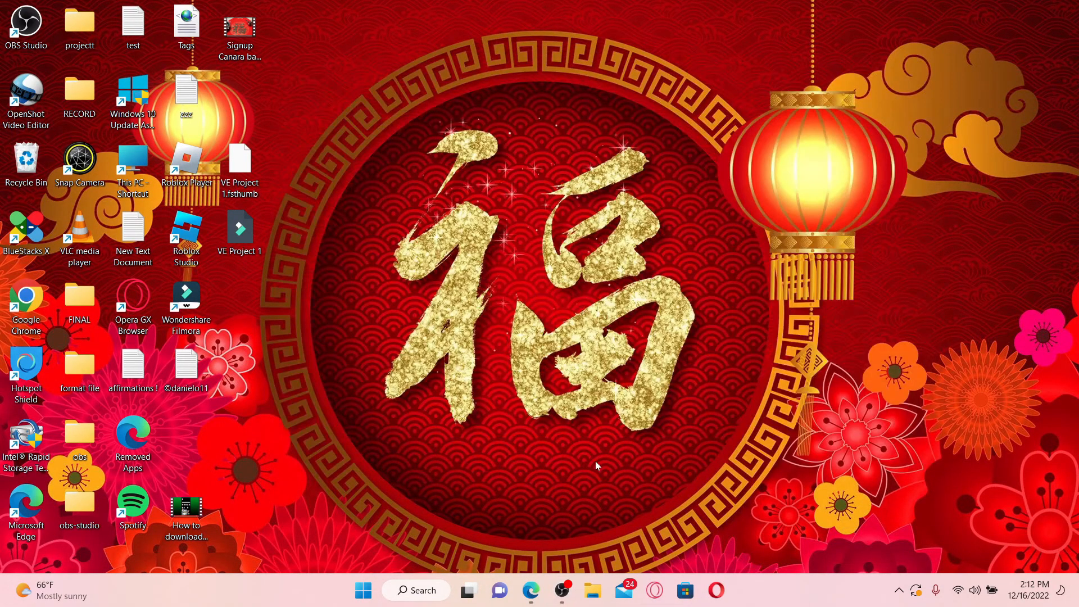
Step: Go to omegle.com, start a video chat and accept the age terms
left_click(531, 591)
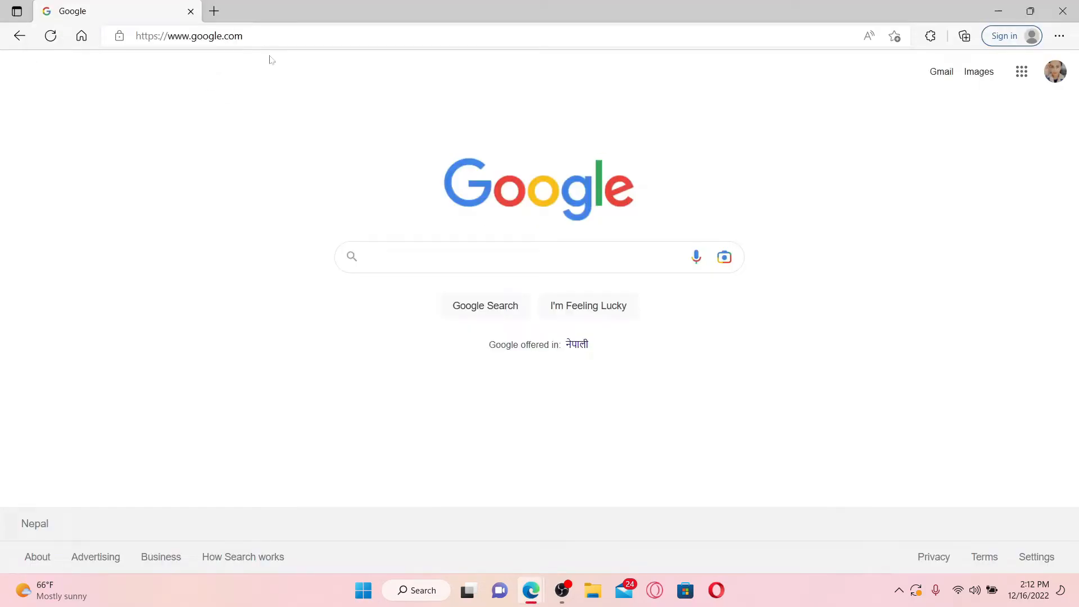
left_click(191, 36)
type("ome")
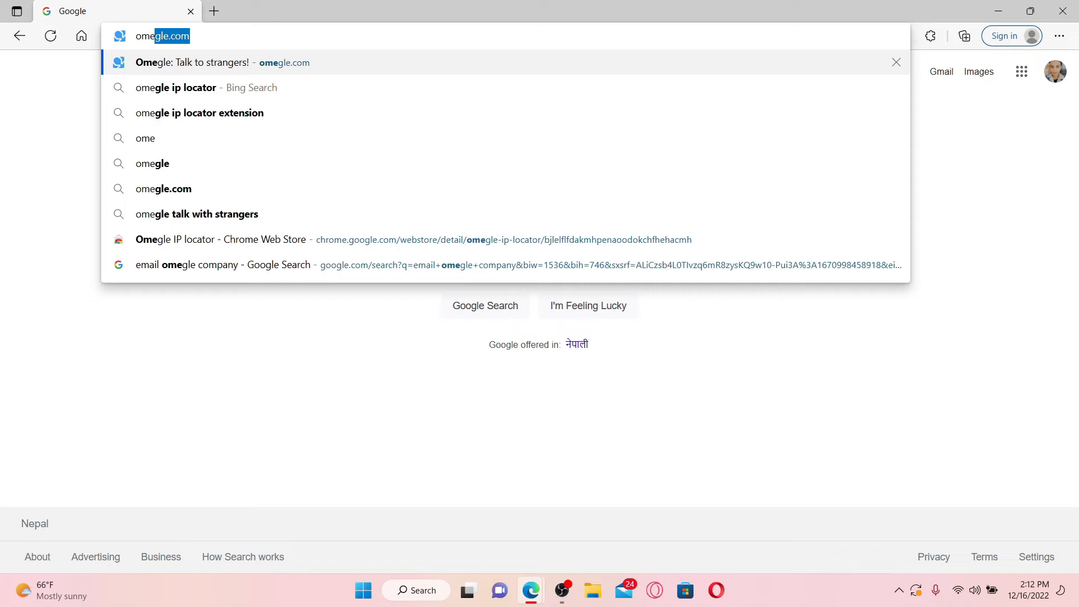
left_click(191, 63)
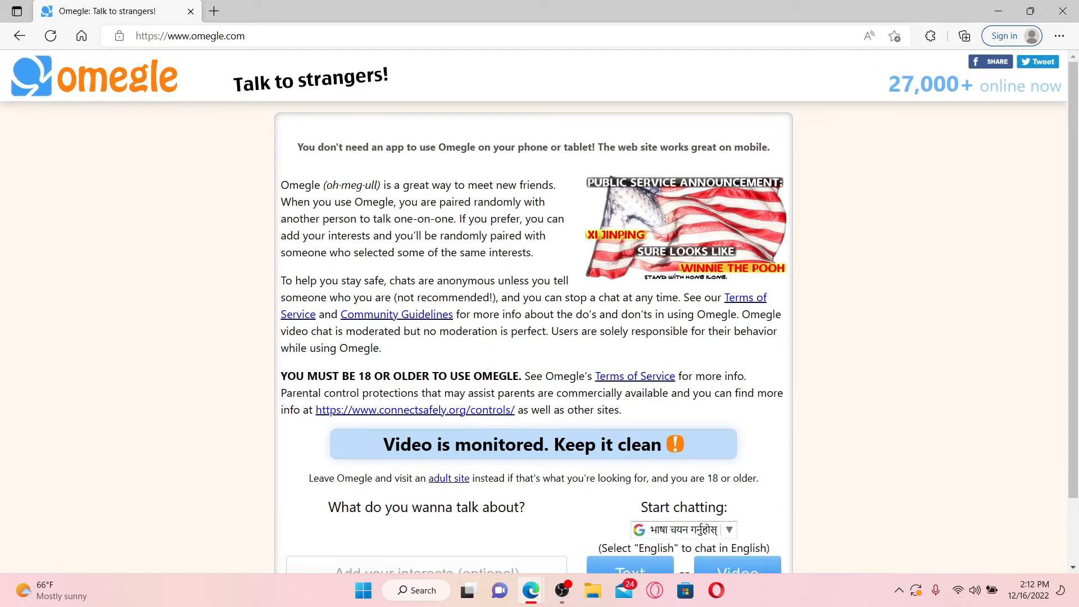
scroll("down", 3)
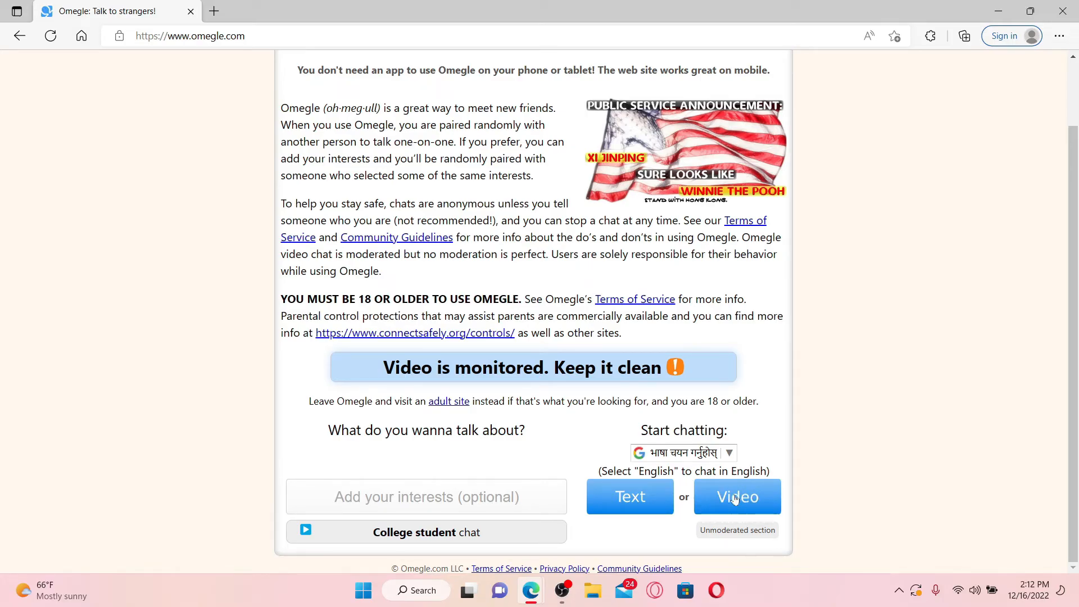
left_click(738, 496)
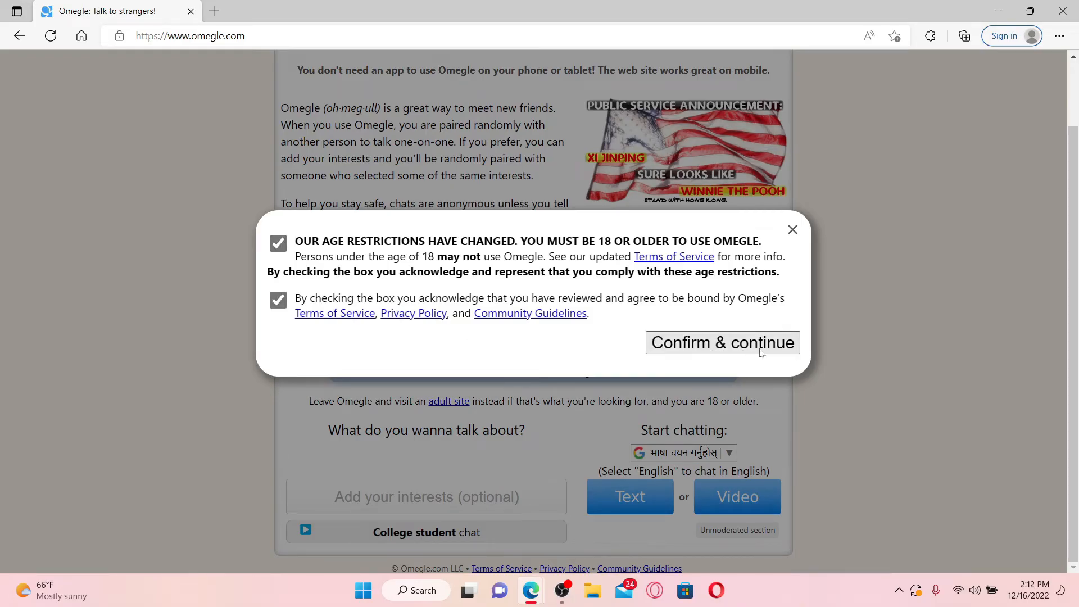
left_click(723, 342)
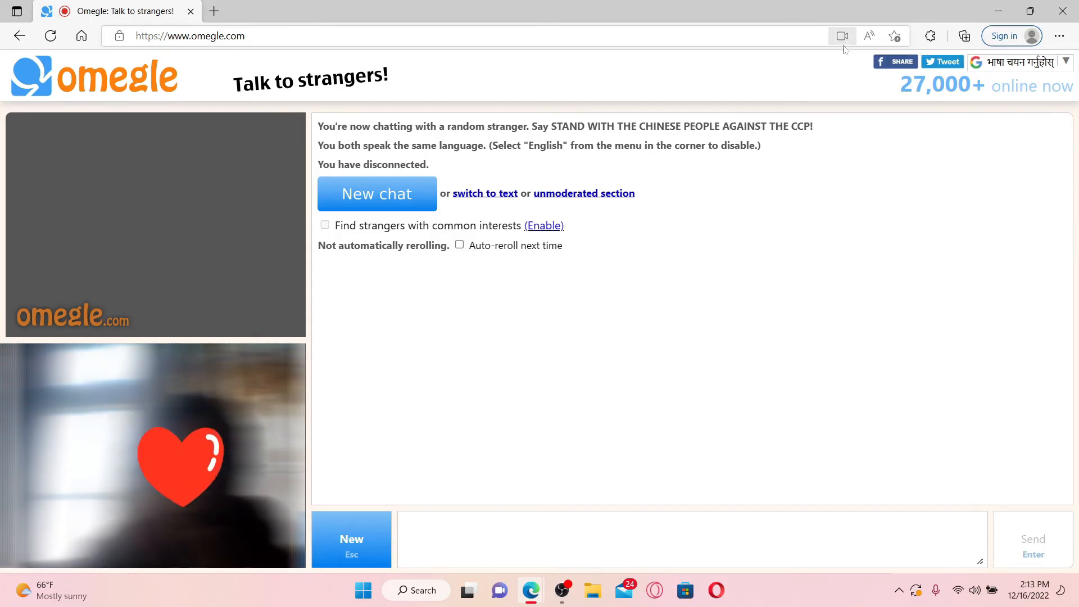
Step: Set OBS Virtual Camera as Edge's default site camera, then go back to Omegle
left_click(842, 36)
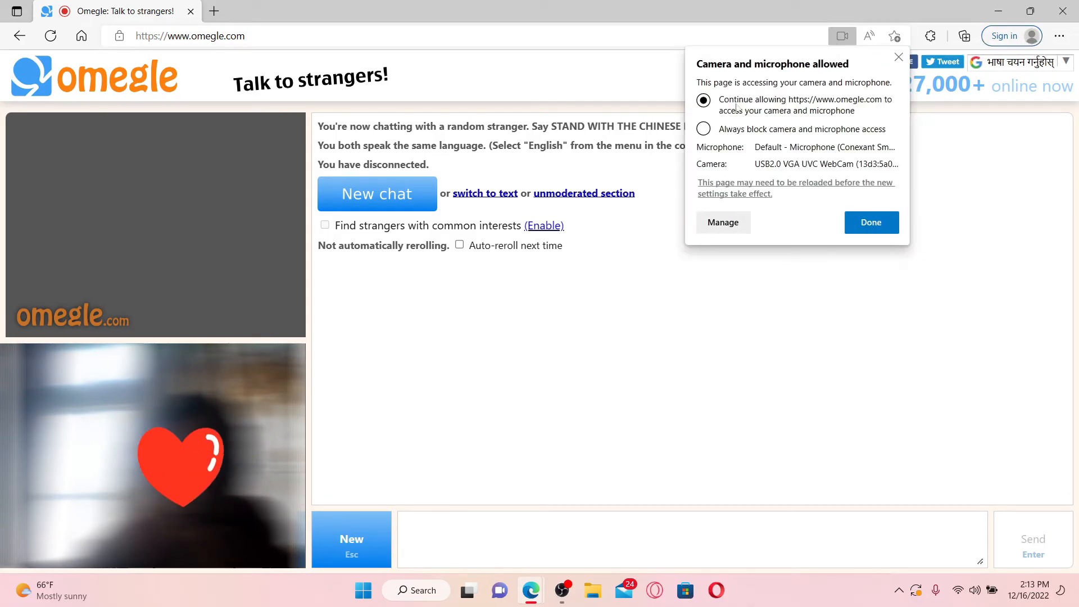
left_click(723, 222)
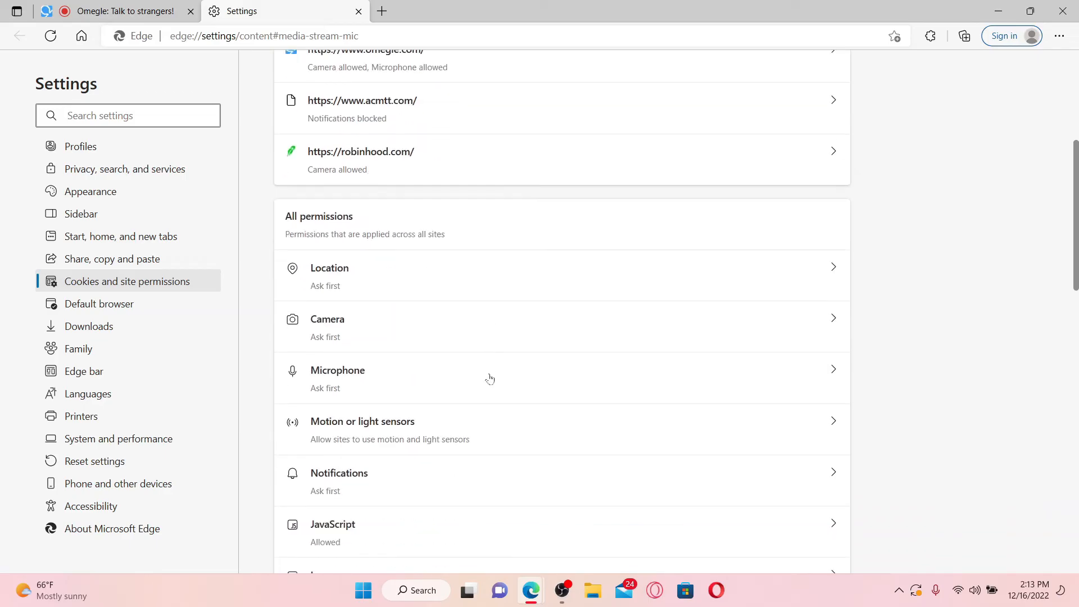
scroll("down", 3)
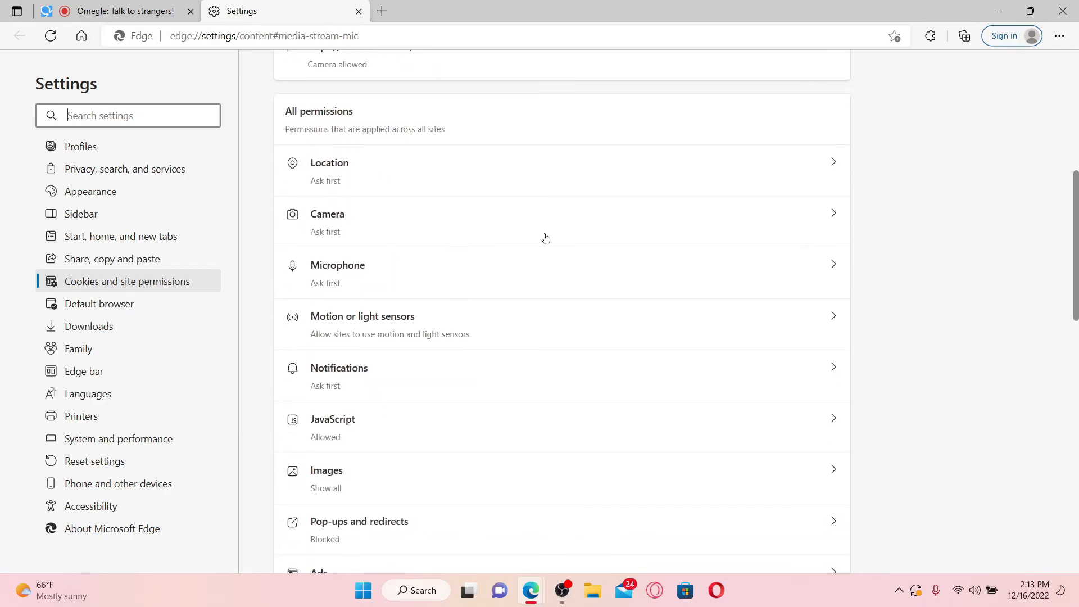
left_click(328, 215)
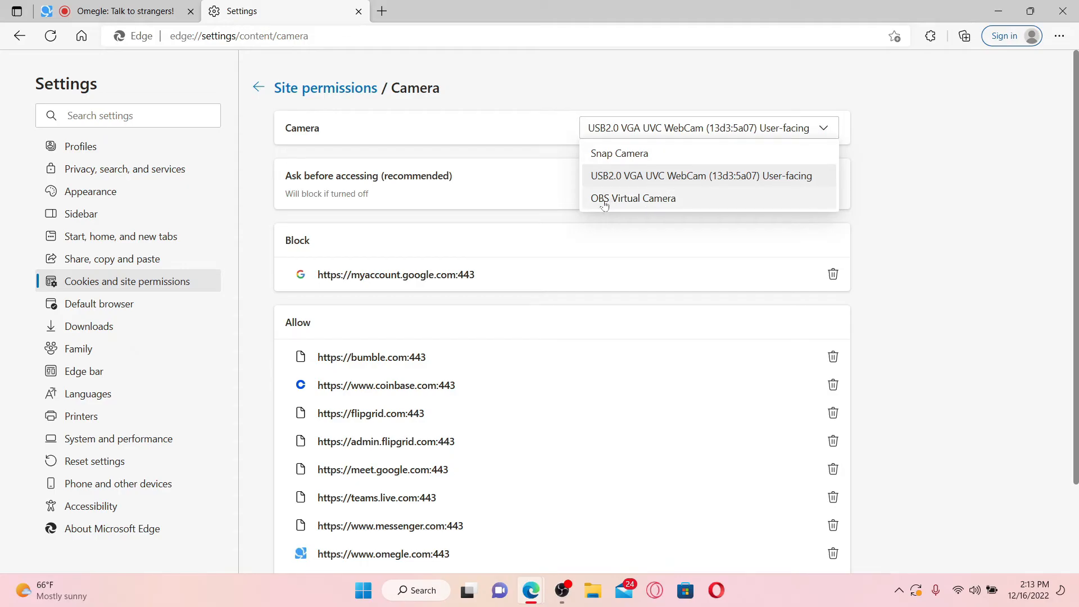
left_click(634, 198)
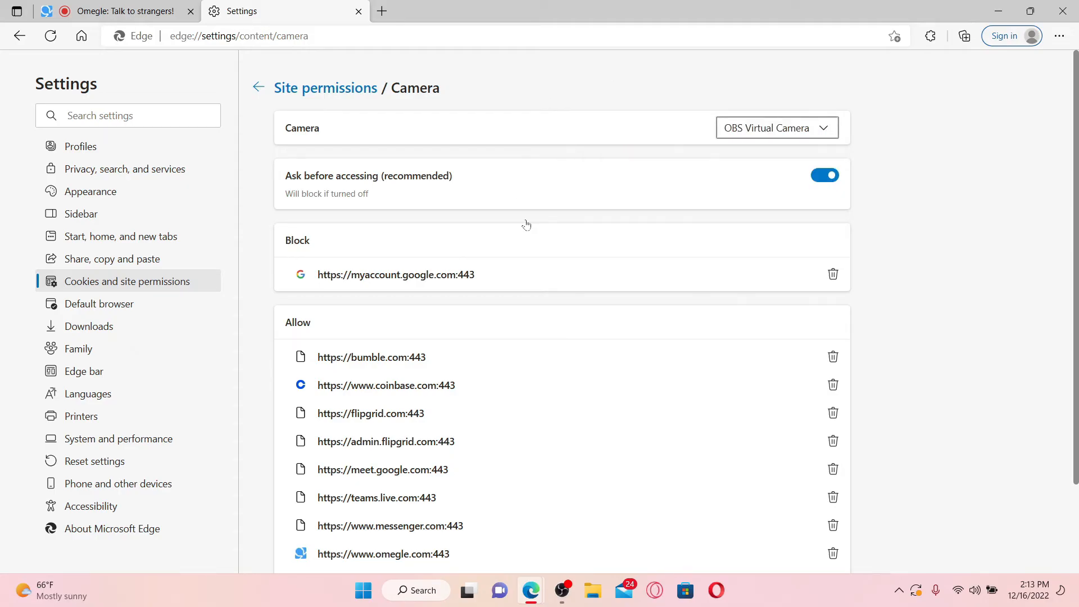
left_click(113, 11)
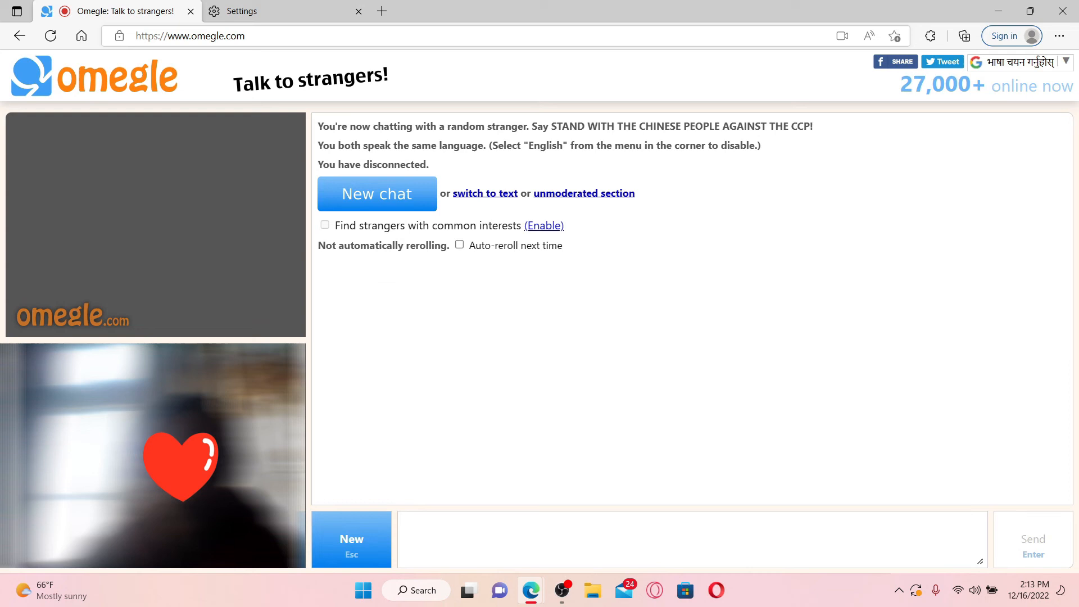